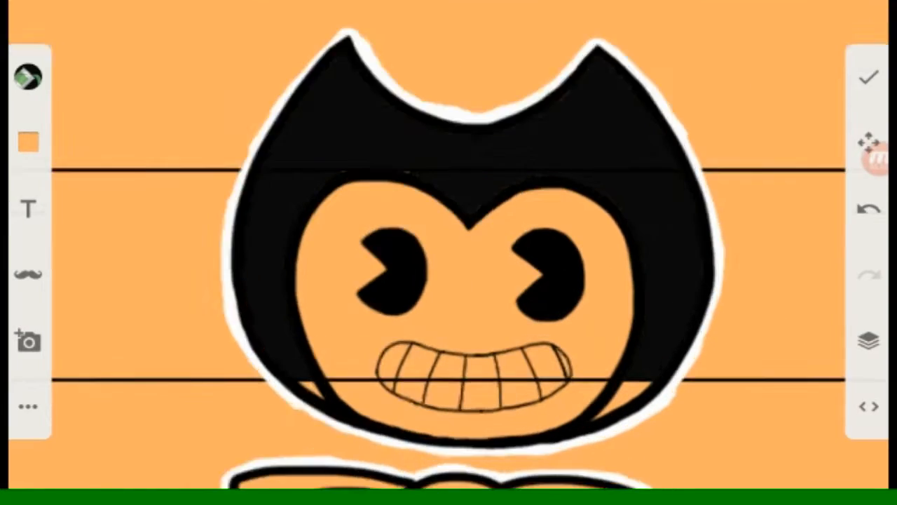
Show the brush and colour chooser over the Bendy drawing
click(32, 140)
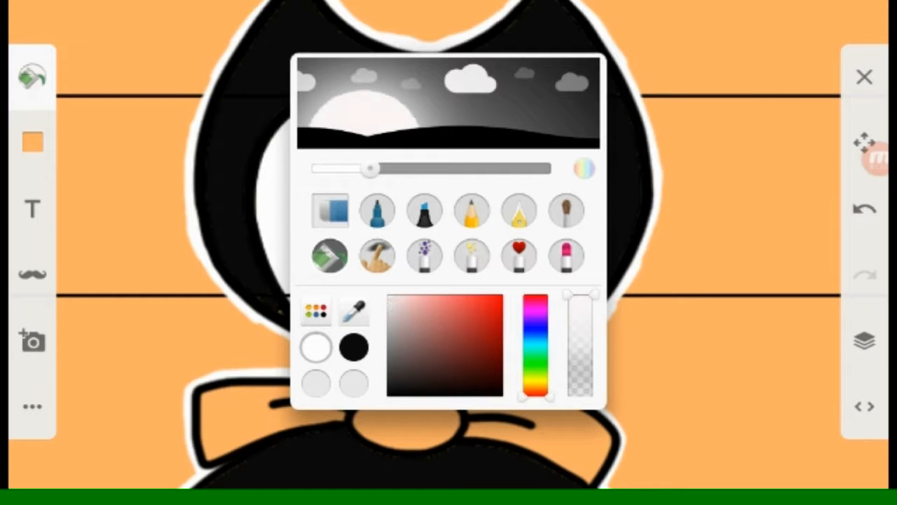
Paint Bendy's glove white with soft grey airbrush shading
click(864, 76)
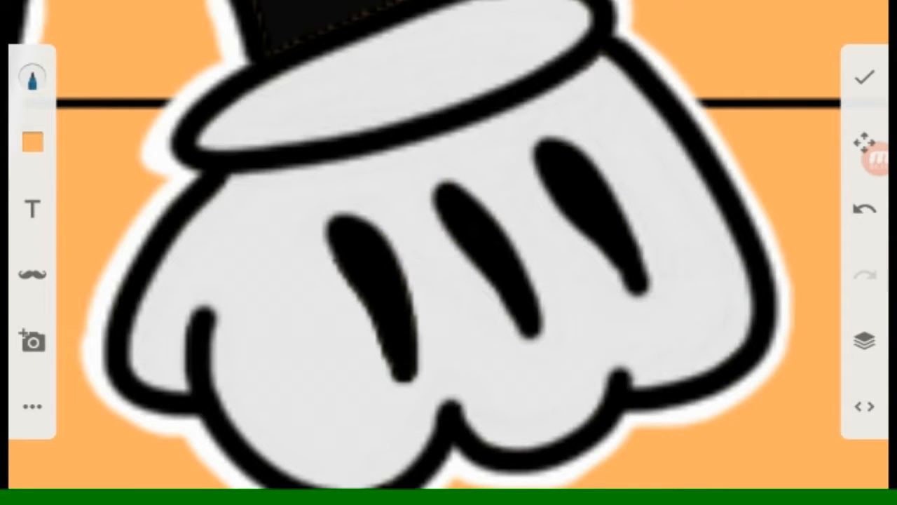
Show the Layers list alongside the brush choices with both gloves painted white
click(32, 76)
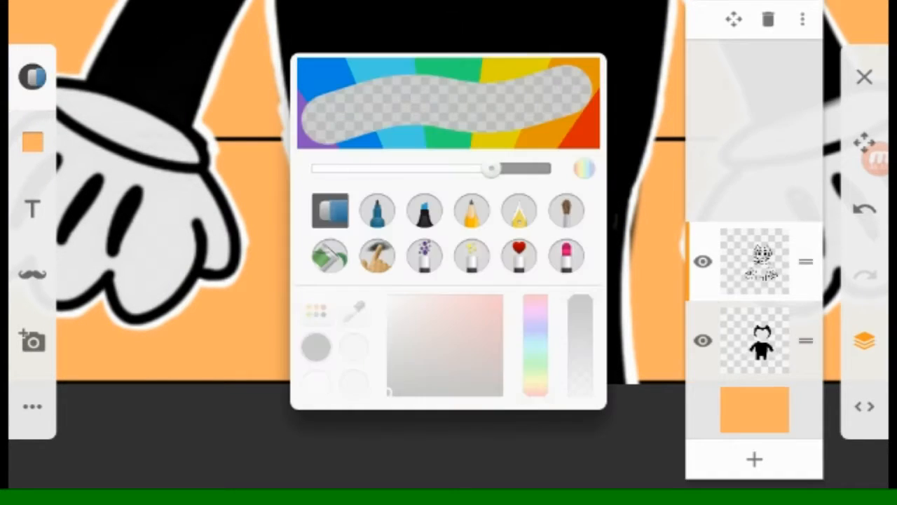
Airbrush Bendy's orange face white with light grey shading
click(864, 76)
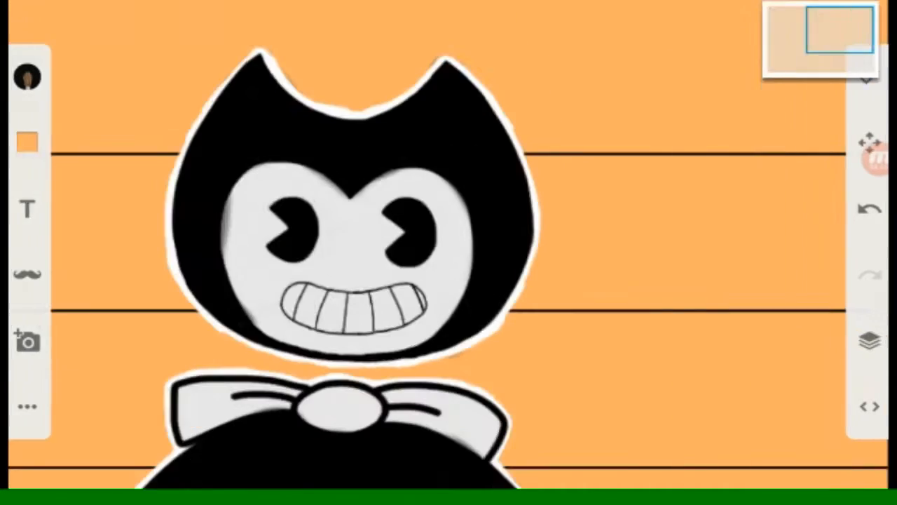
Airbrush soft grey shading onto Bendy's white bow tie
click(870, 341)
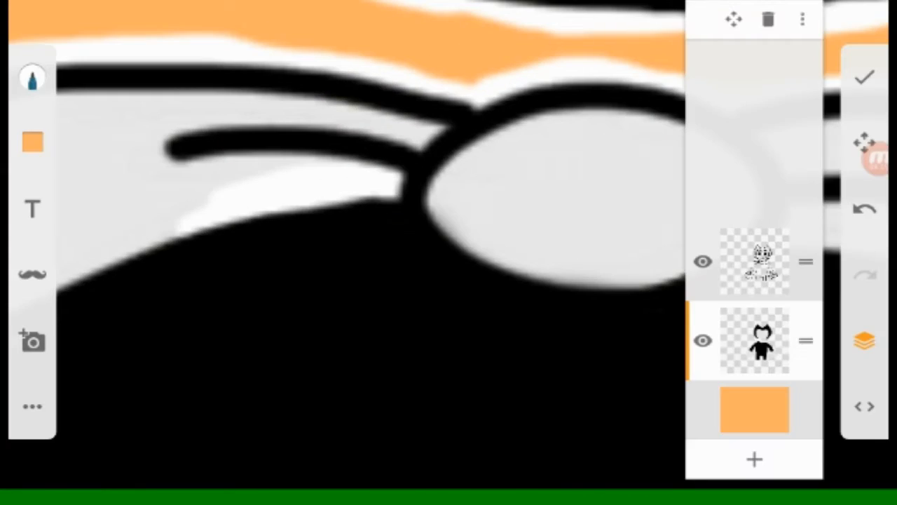
Add a third layer between the two drawing layers and bring up brush choices
click(33, 77)
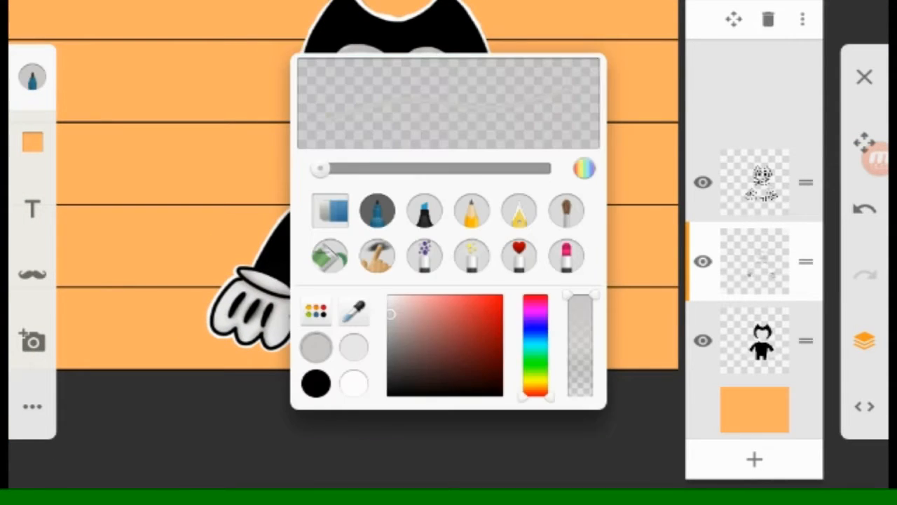
Paint black ink drips down the orange canvas on a new bottom layer, Bendy layers hidden
click(864, 76)
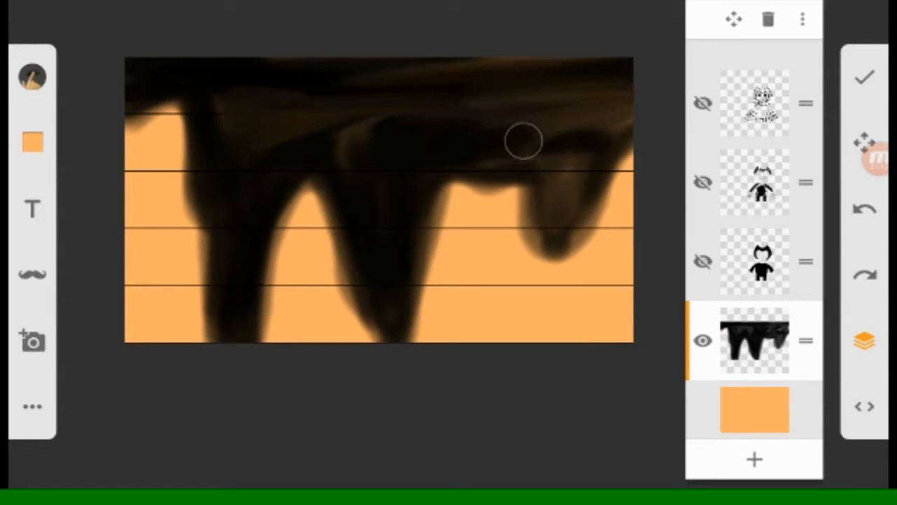
Smear and darken the right-side drips into a solid black ink mass
drag(521, 140, 446, 183)
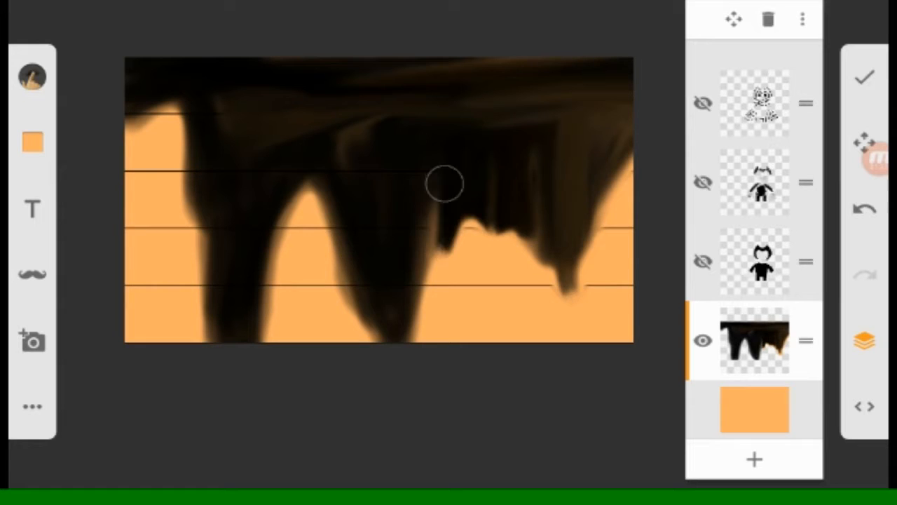
drag(446, 184, 203, 124)
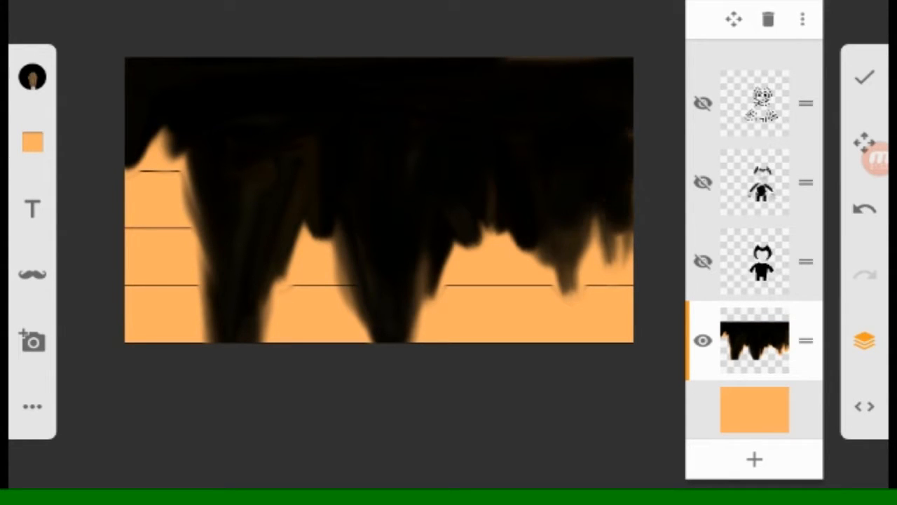
click(32, 141)
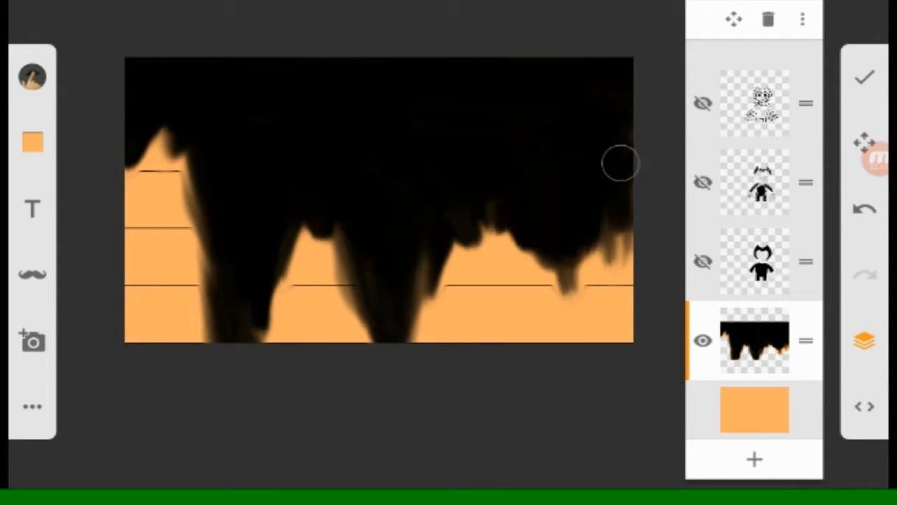
click(33, 141)
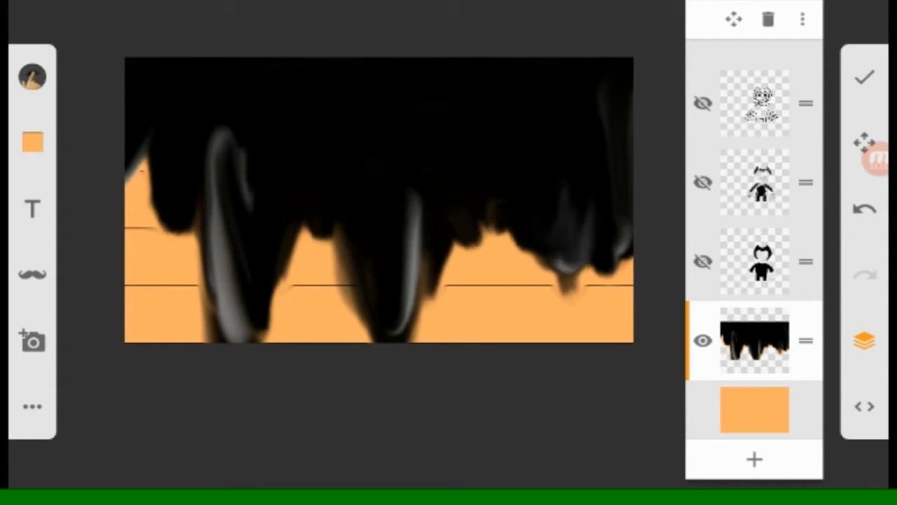
Paint glossy grey highlight strokes down the black ink drips
drag(224, 141, 231, 323)
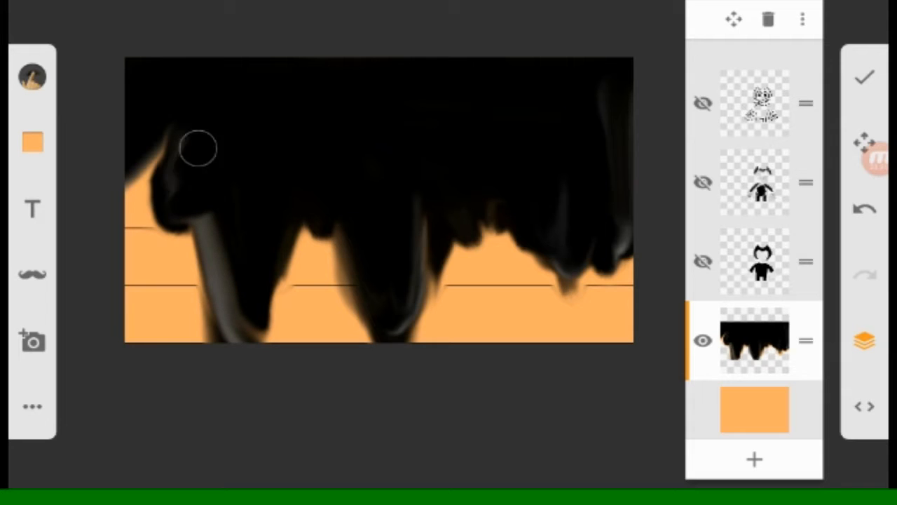
drag(200, 147, 183, 171)
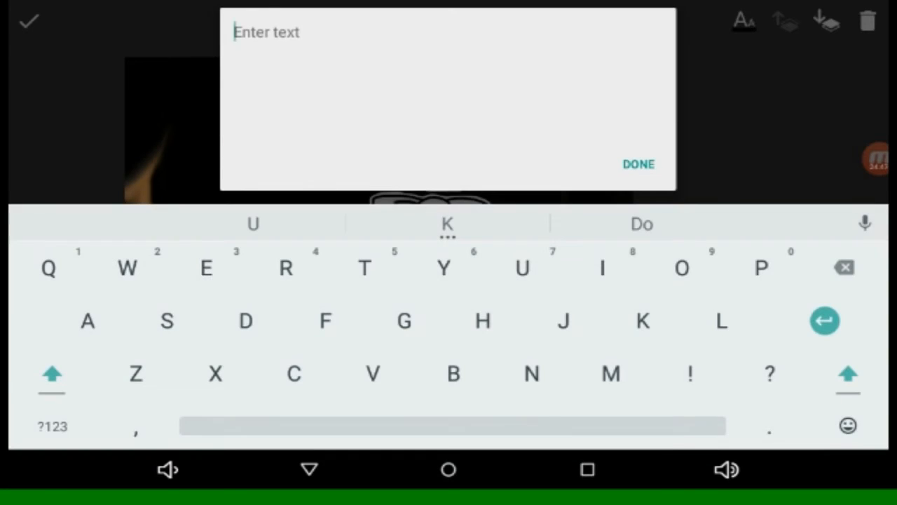
Enter the title 'Bendy and the ink machine' and confirm it over the painting
text(B)
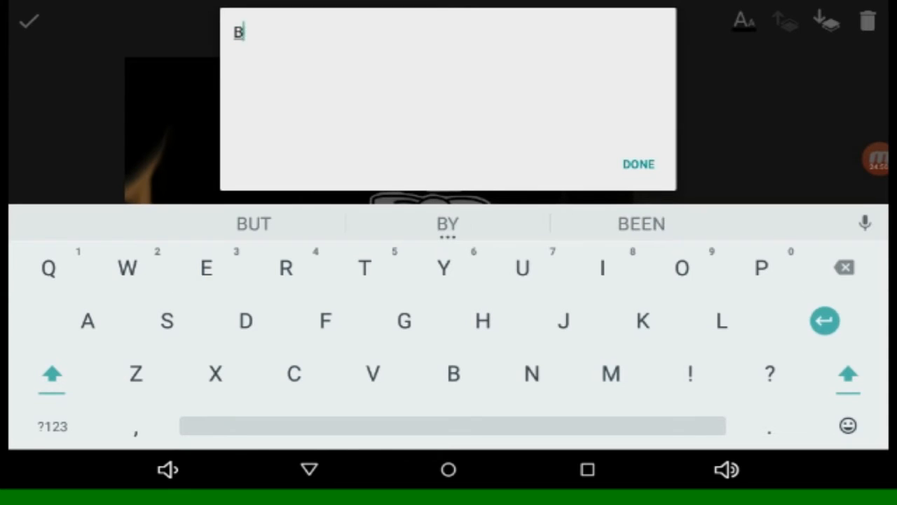
text(endy and the ink machine)
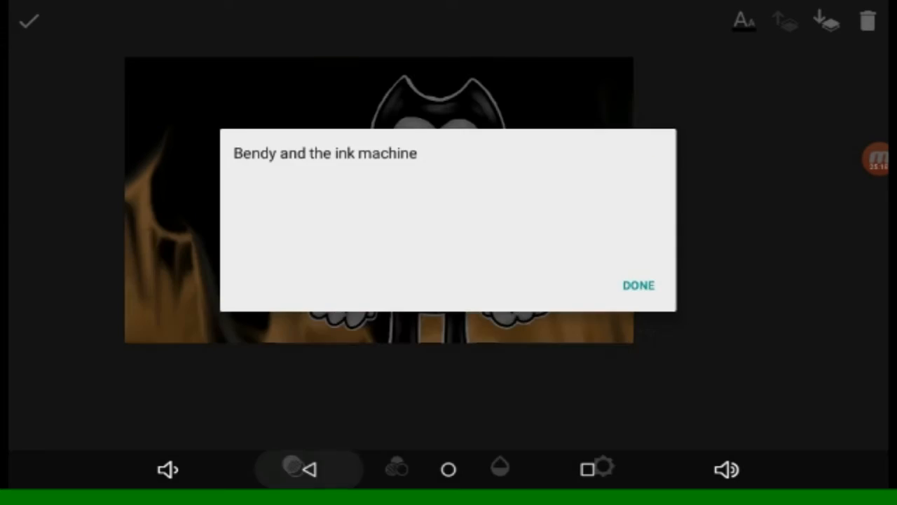
click(637, 286)
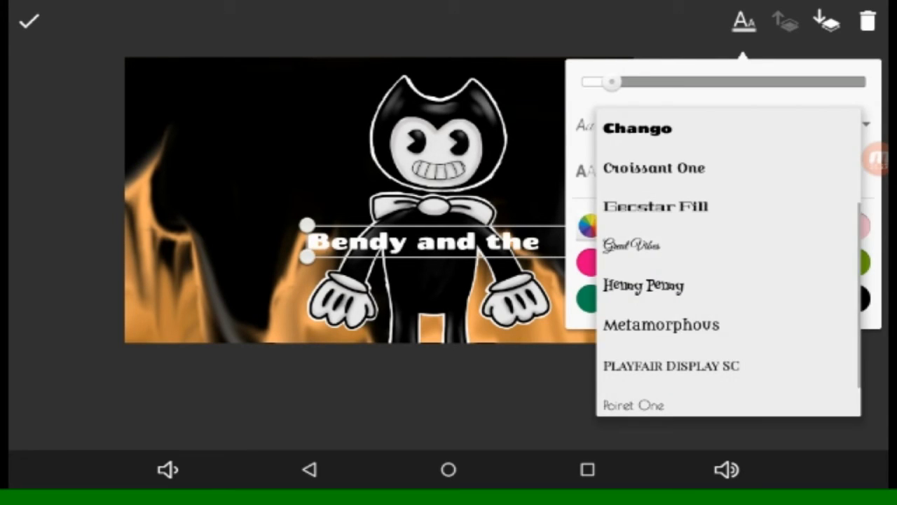